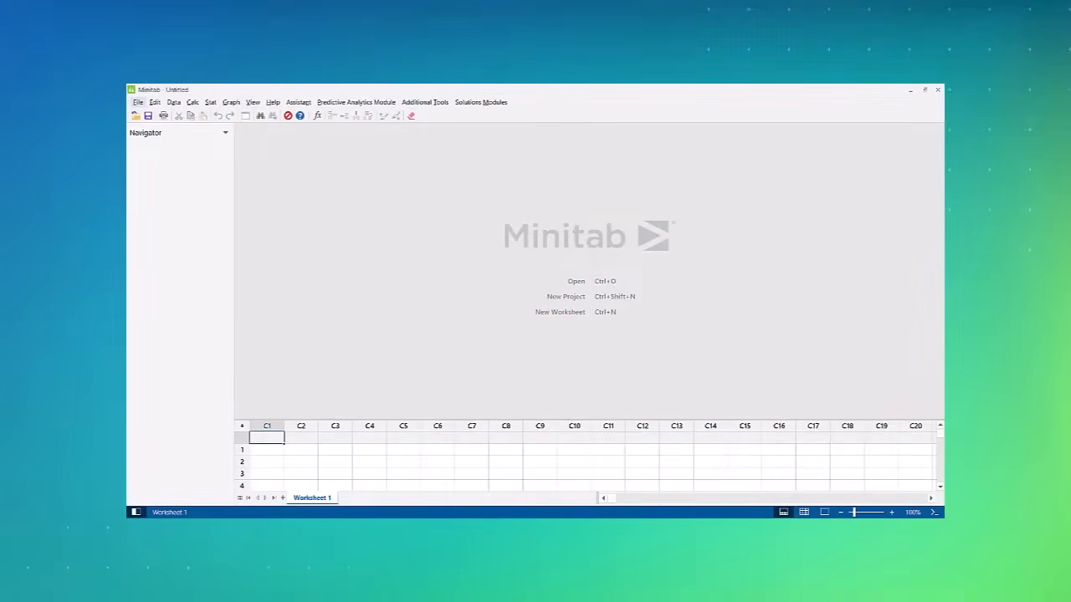
Name column C1 'Data' and enter the values 4, 6, 3, 2, 4 in Worksheet 1.
click(923, 90)
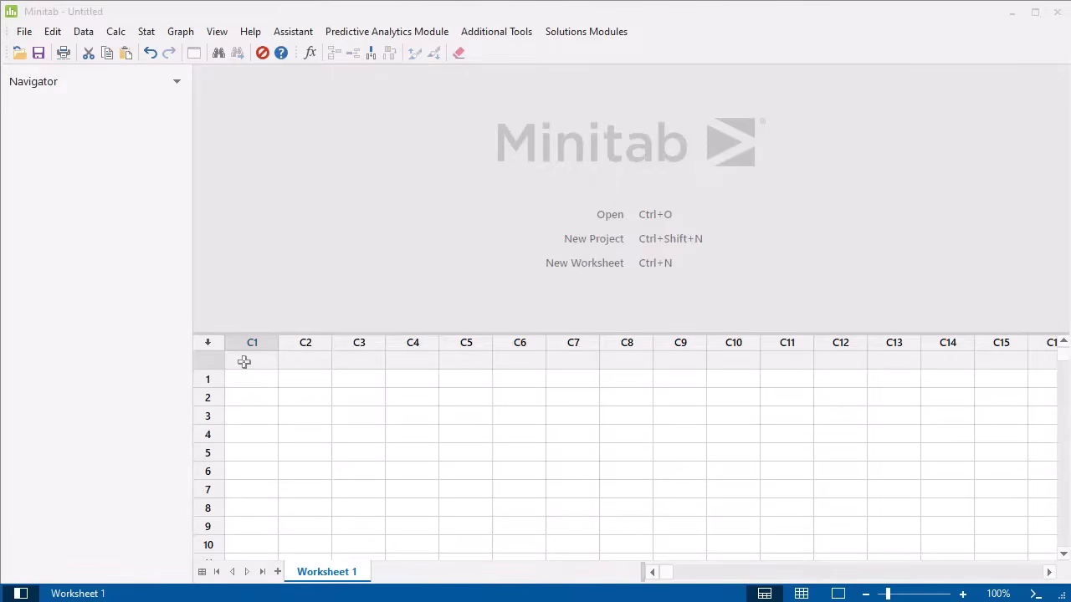
click(251, 361)
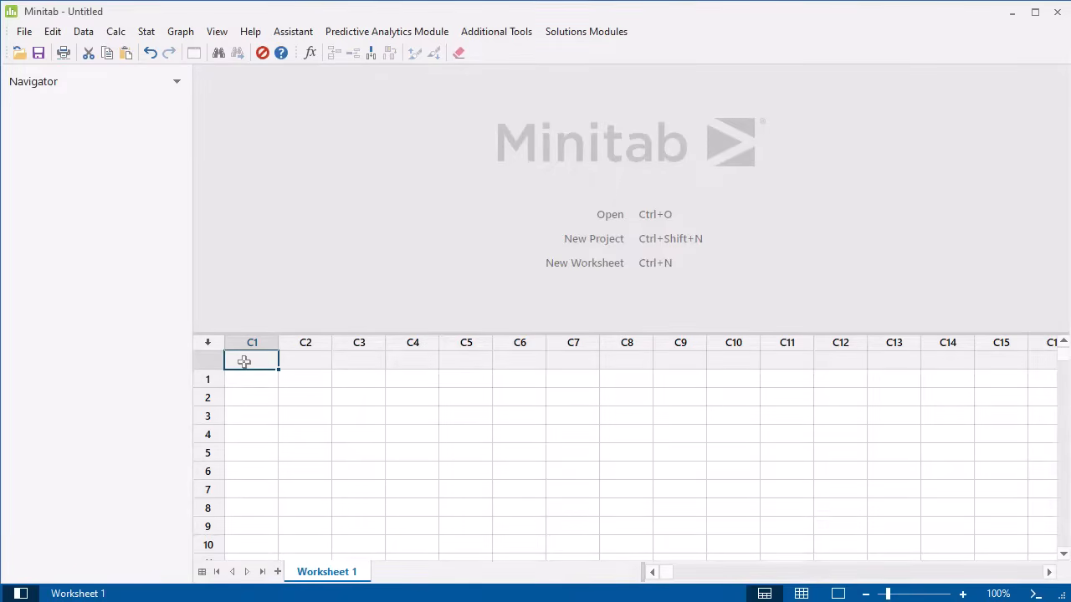
text(Data)
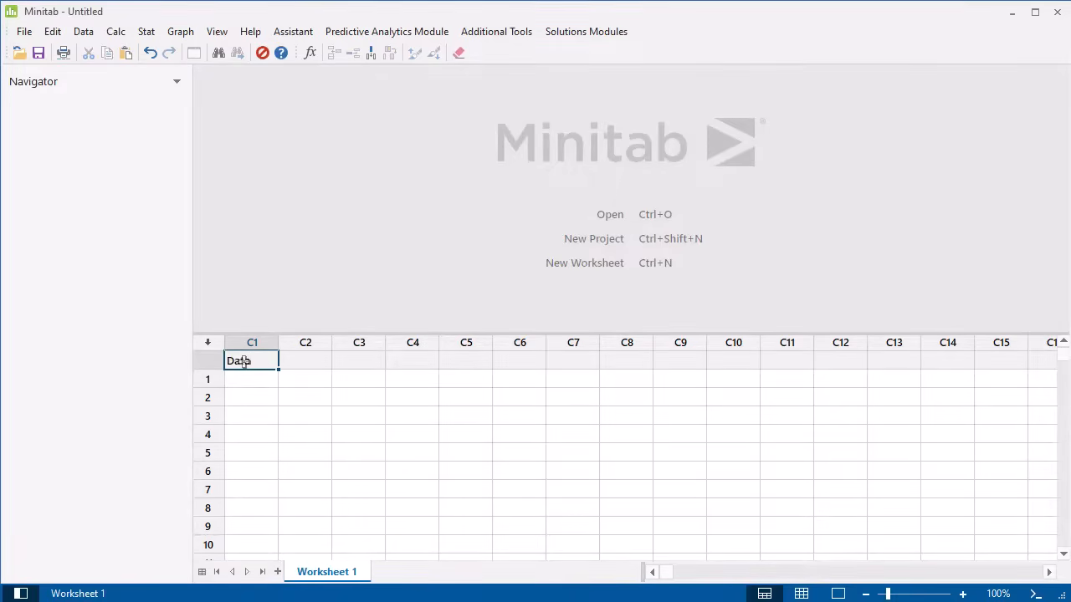
text(6)
click(250, 452)
text(4)
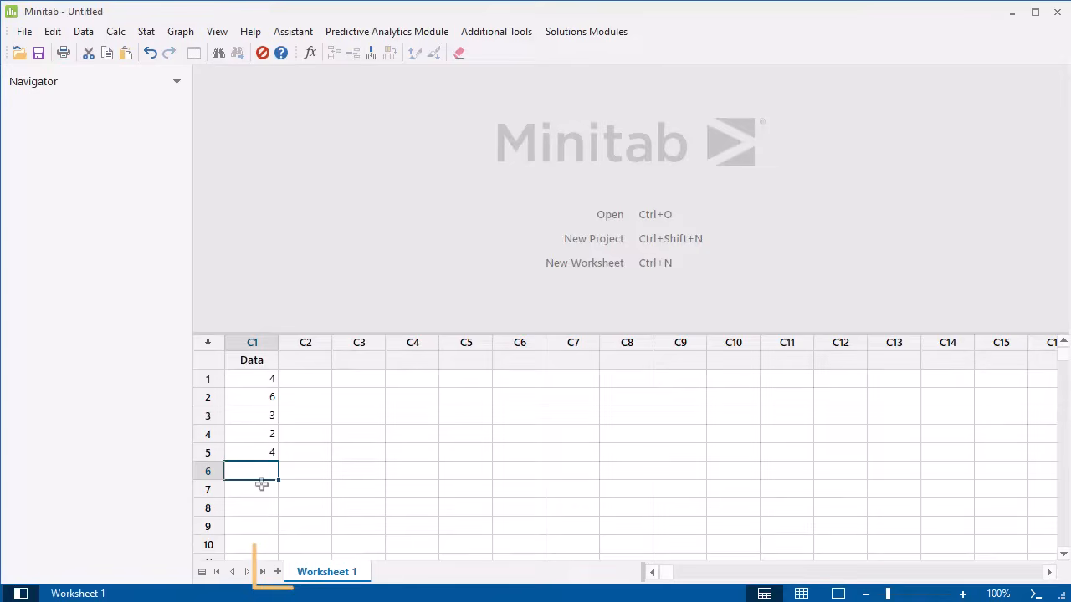
Add a blank Worksheet 2 and go to the File commands for a new item.
click(277, 572)
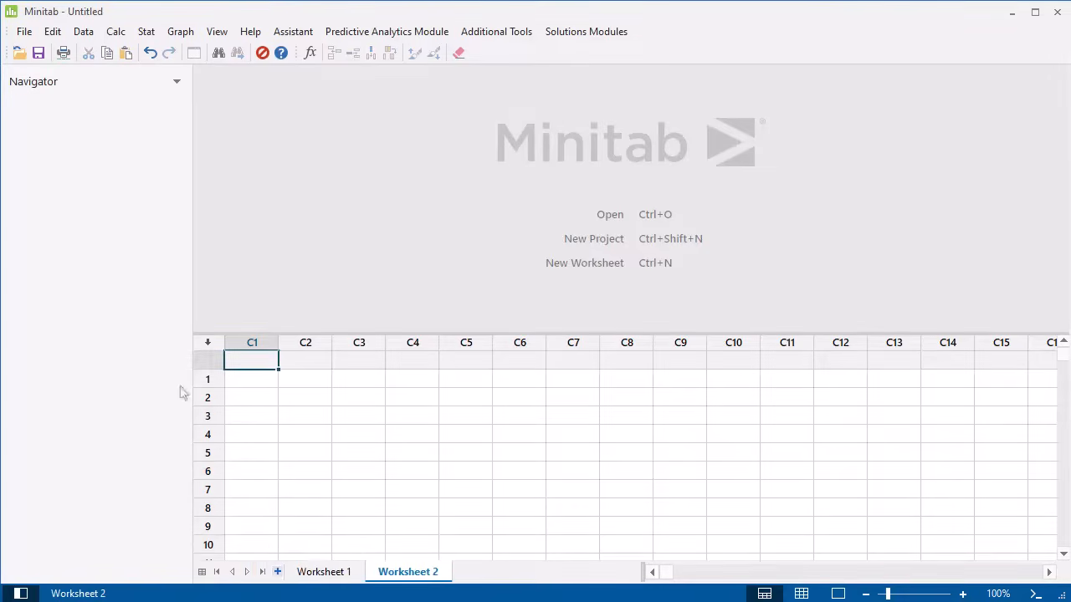
click(24, 30)
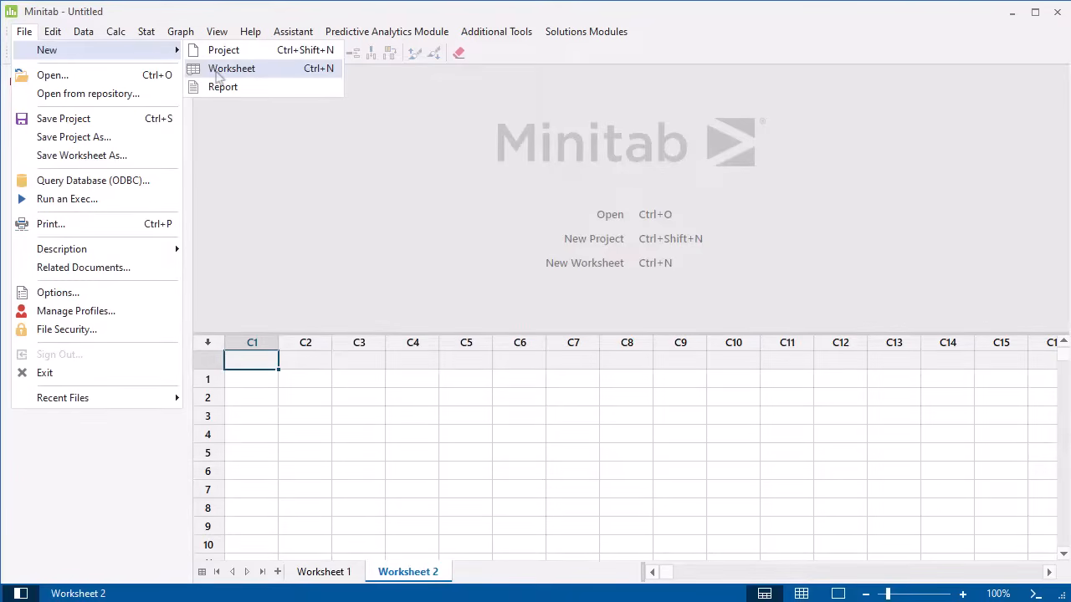
Create blank Worksheet 3 via File > New, then cancel out of the Open file dialog.
click(230, 67)
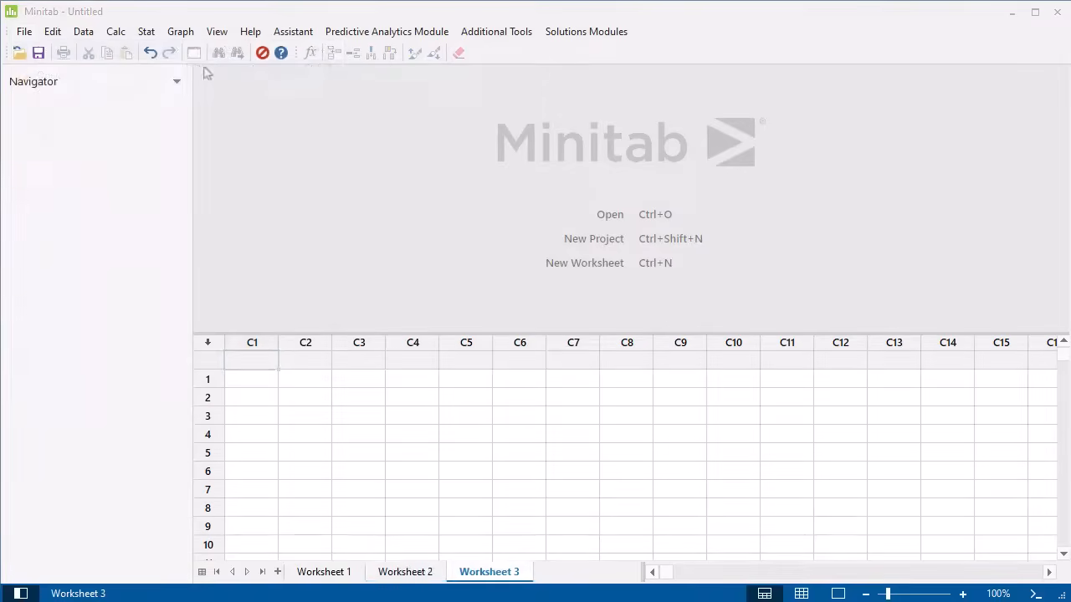
click(23, 30)
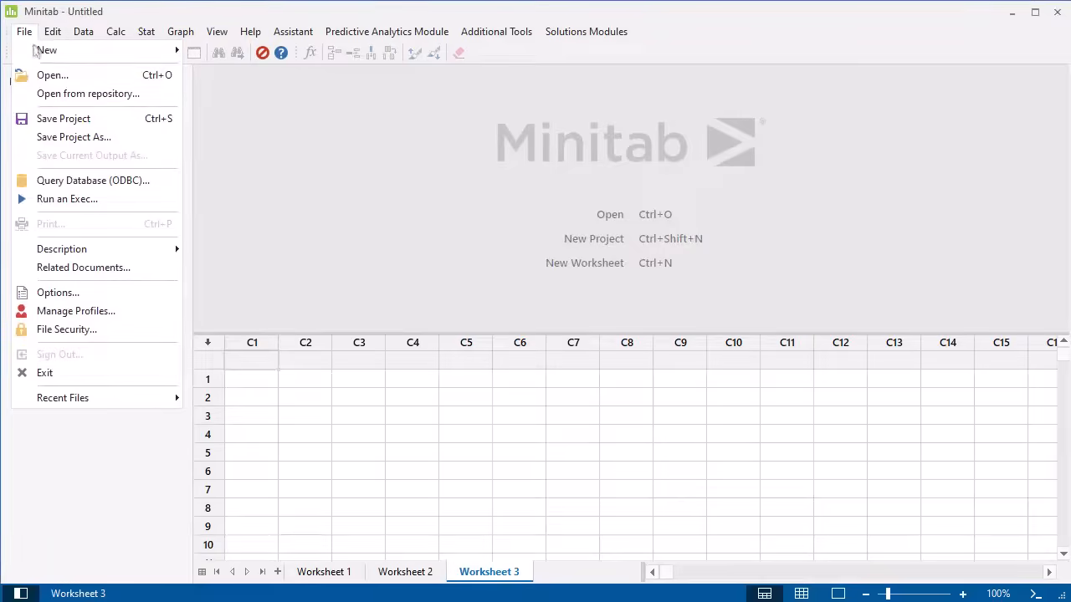
click(52, 74)
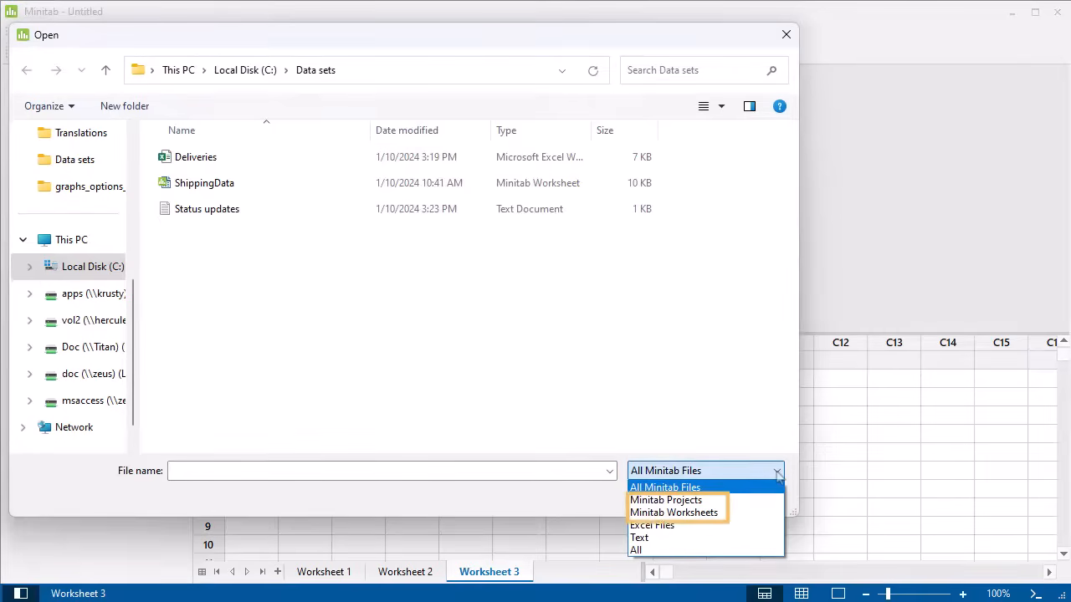
mouse_move(666, 487)
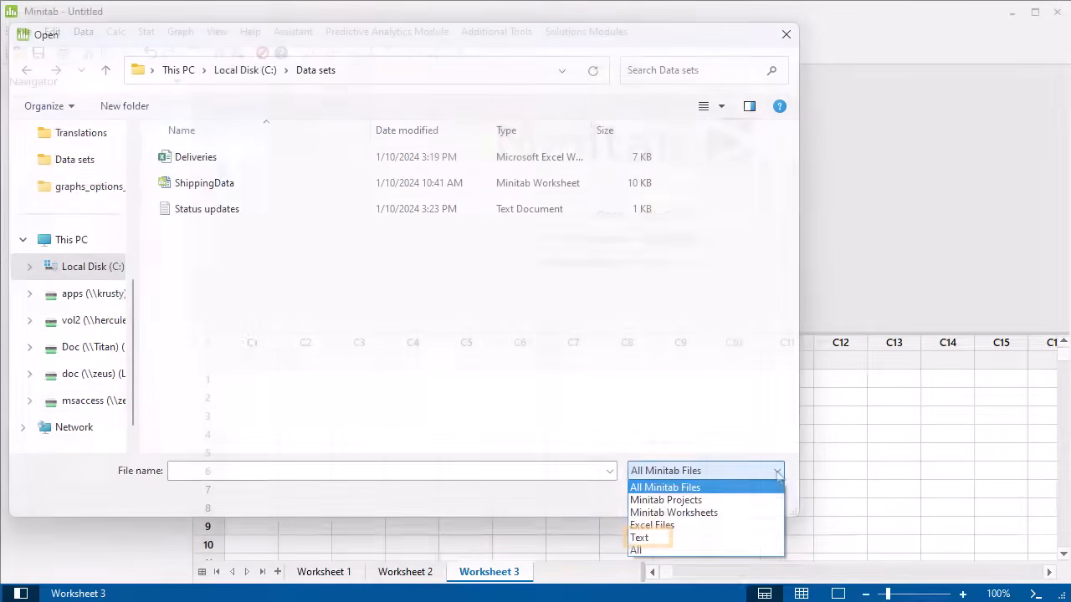
click(785, 33)
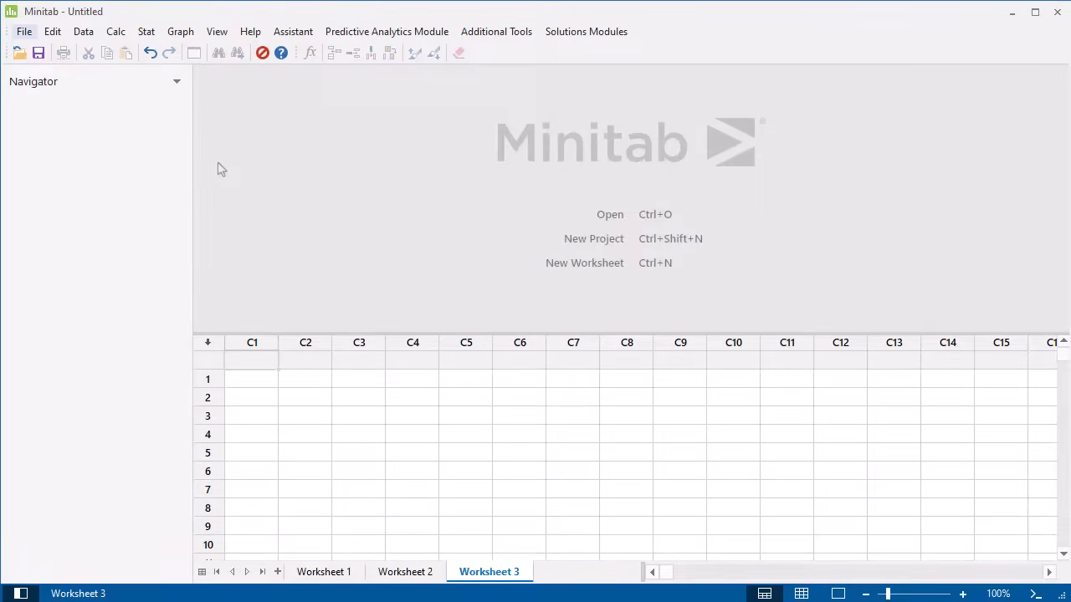
mouse_move(48, 79)
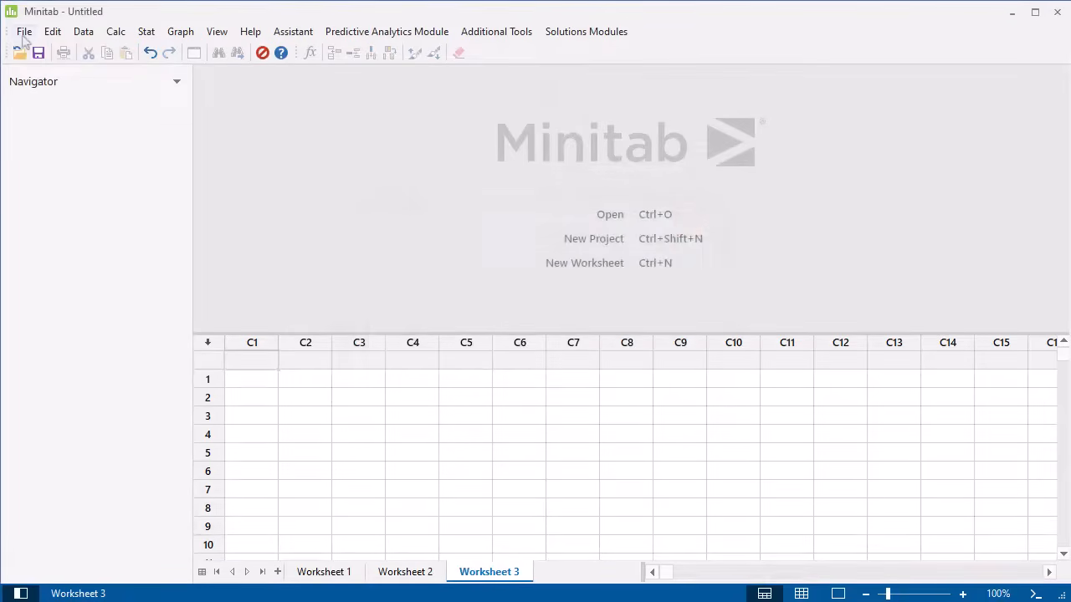
Start File > Query Database (ODBC), dismiss the data source dialog, and show the shipping worksheet.
click(24, 30)
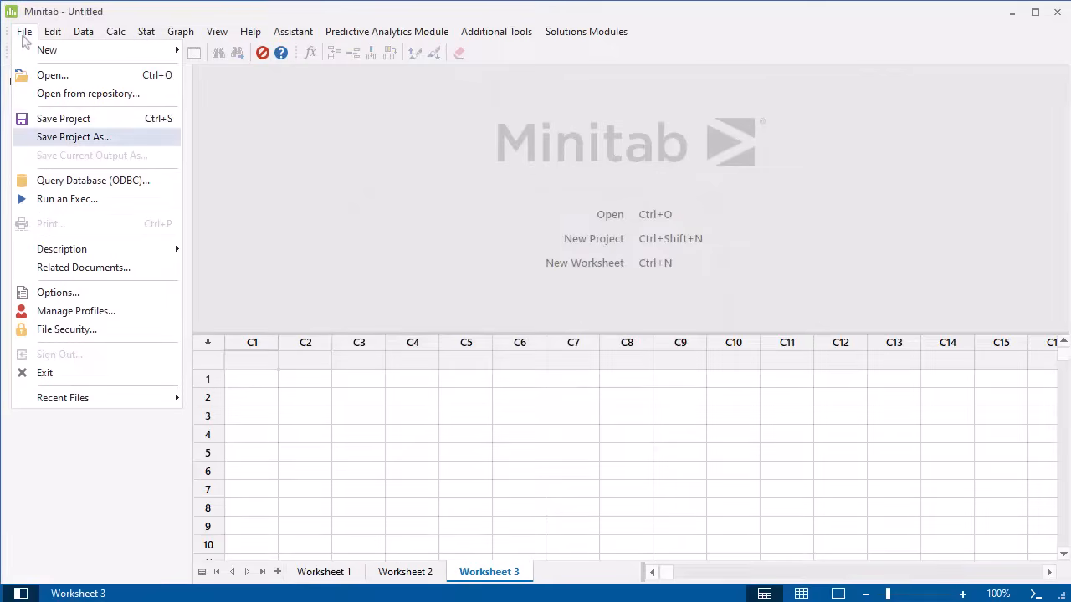
mouse_move(94, 181)
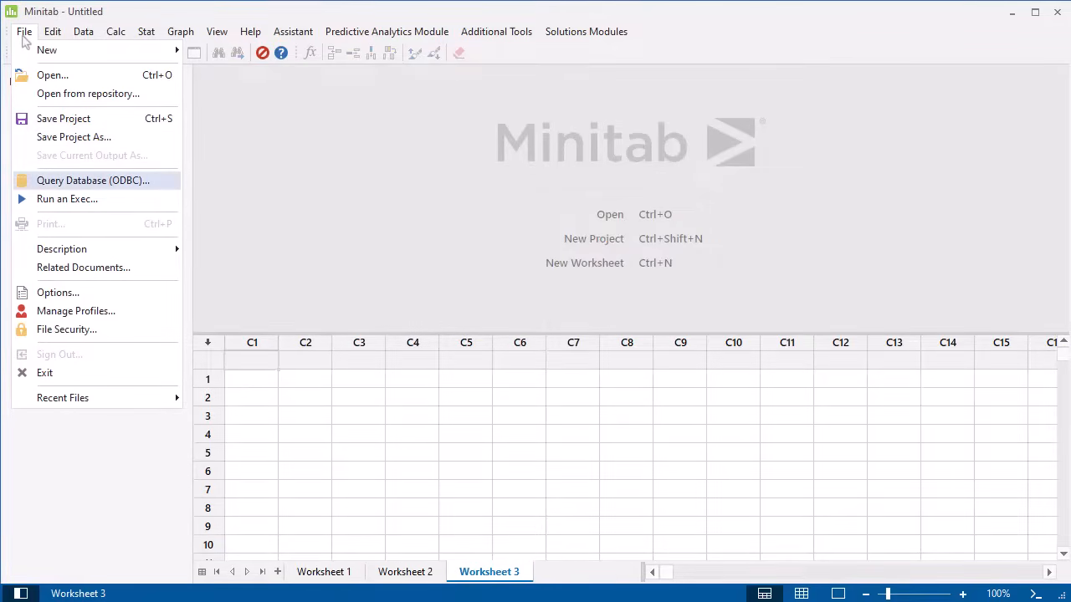
click(93, 181)
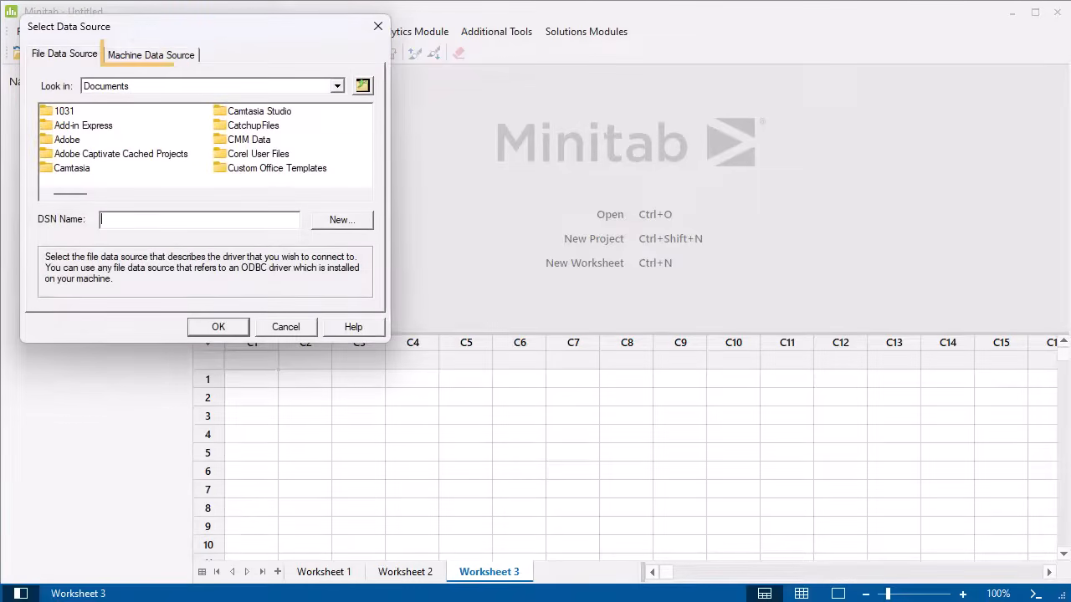
click(151, 53)
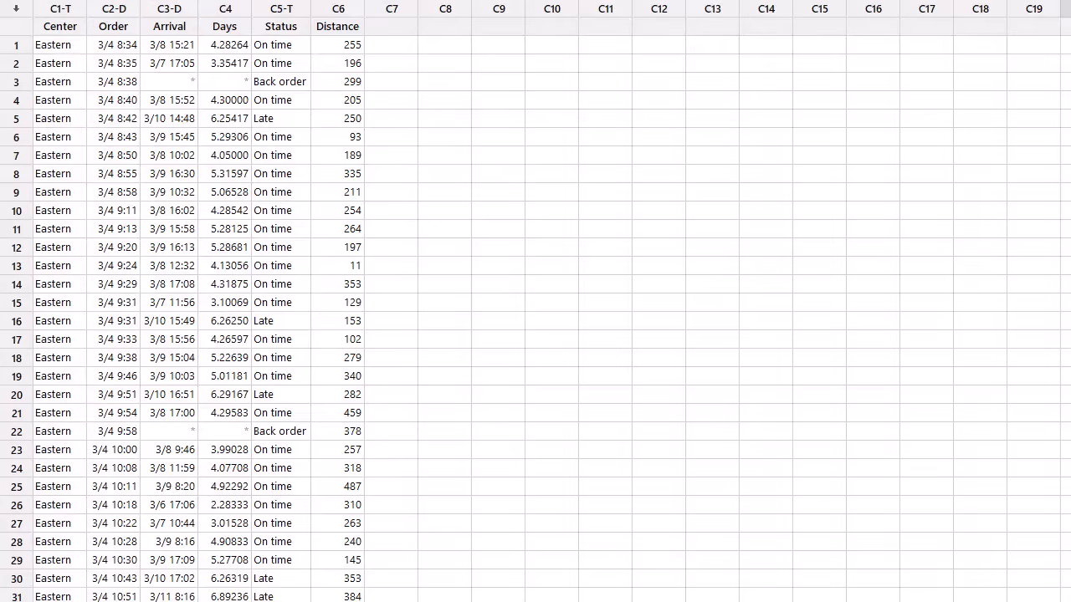
Review the shipping worksheet's Order column, then start a fresh untitled project with an empty Worksheet 1.
click(113, 9)
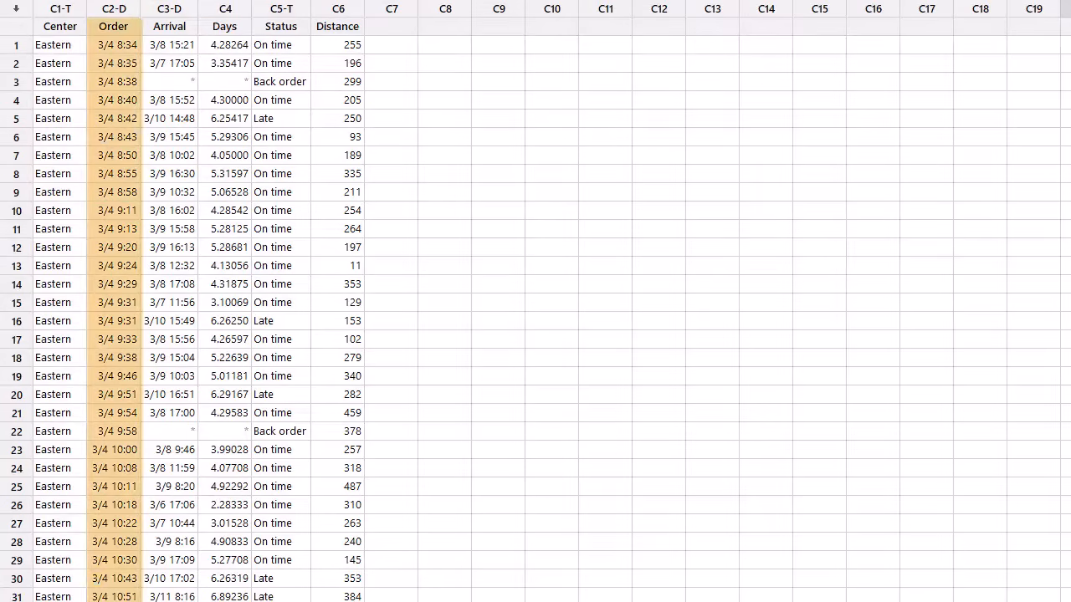
click(281, 27)
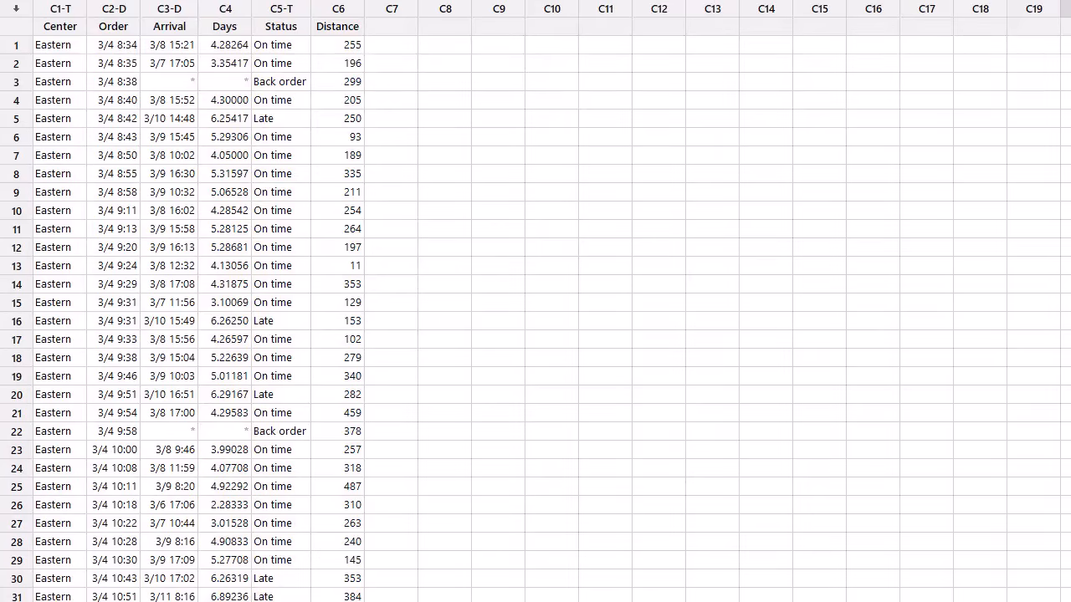
click(54, 285)
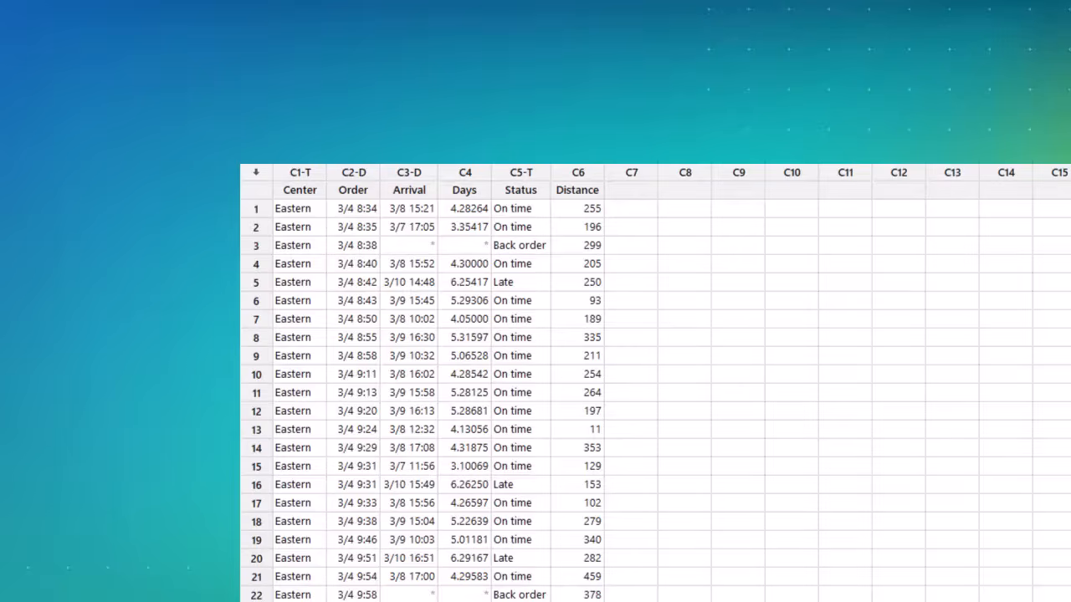
click(299, 173)
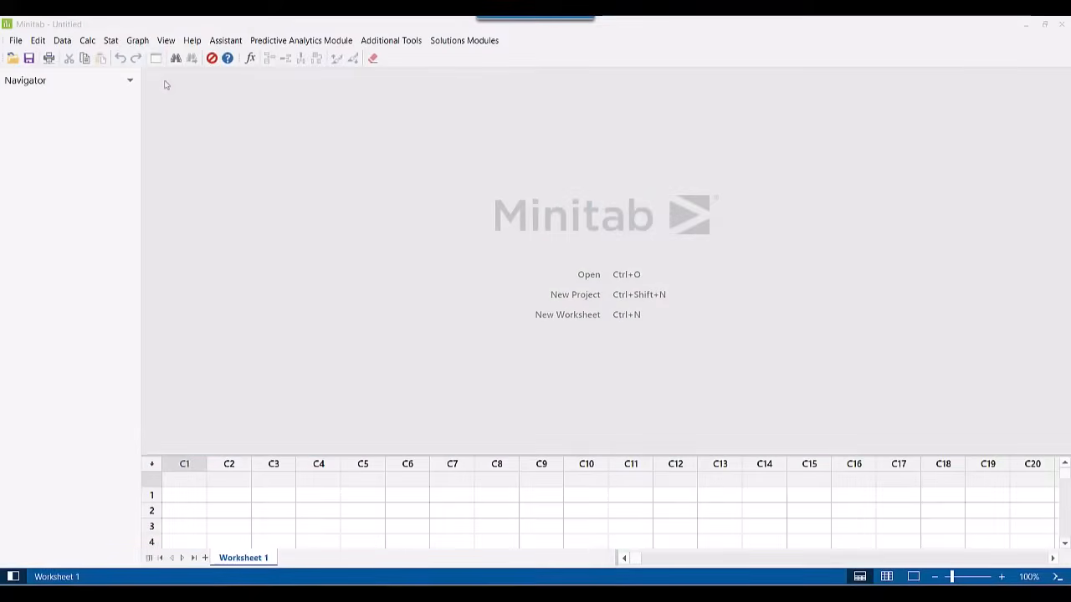
Load ShippingData.MTW and make a Histogram With Fit of Days showing a normal curve.
click(110, 40)
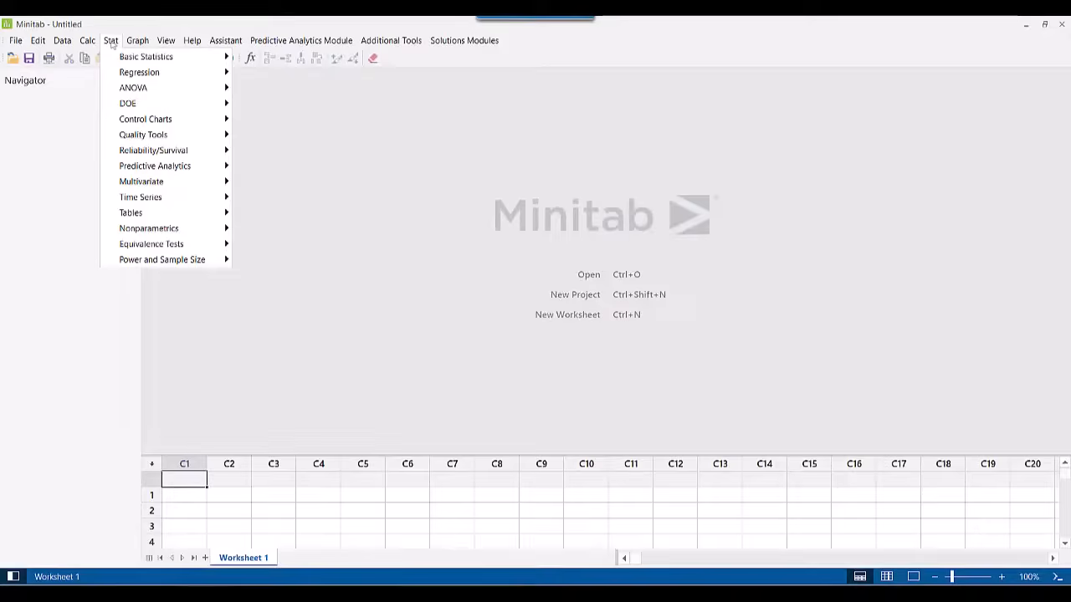
click(137, 41)
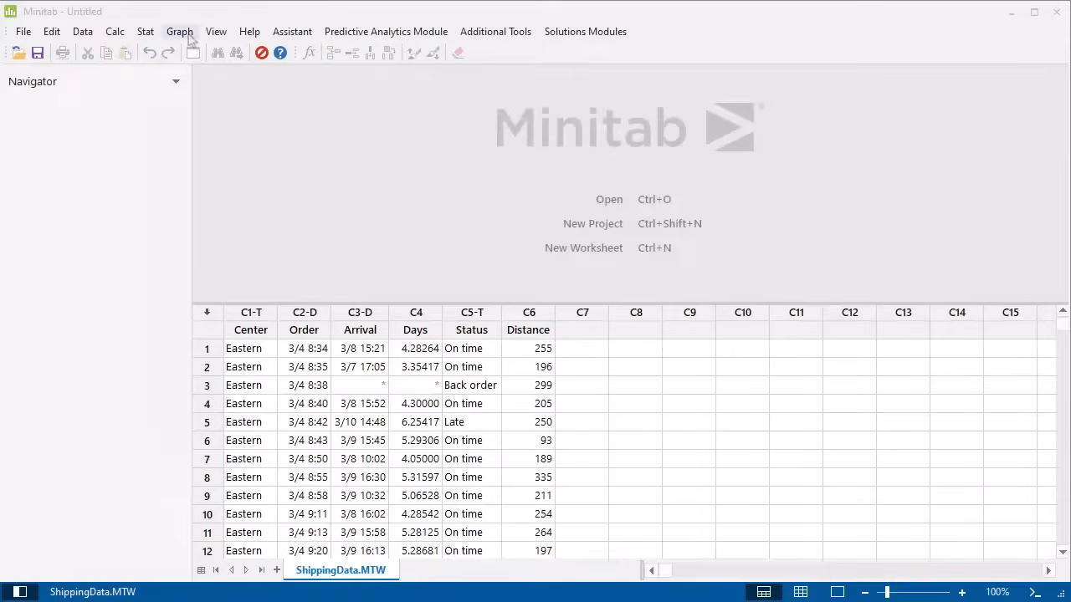
click(179, 30)
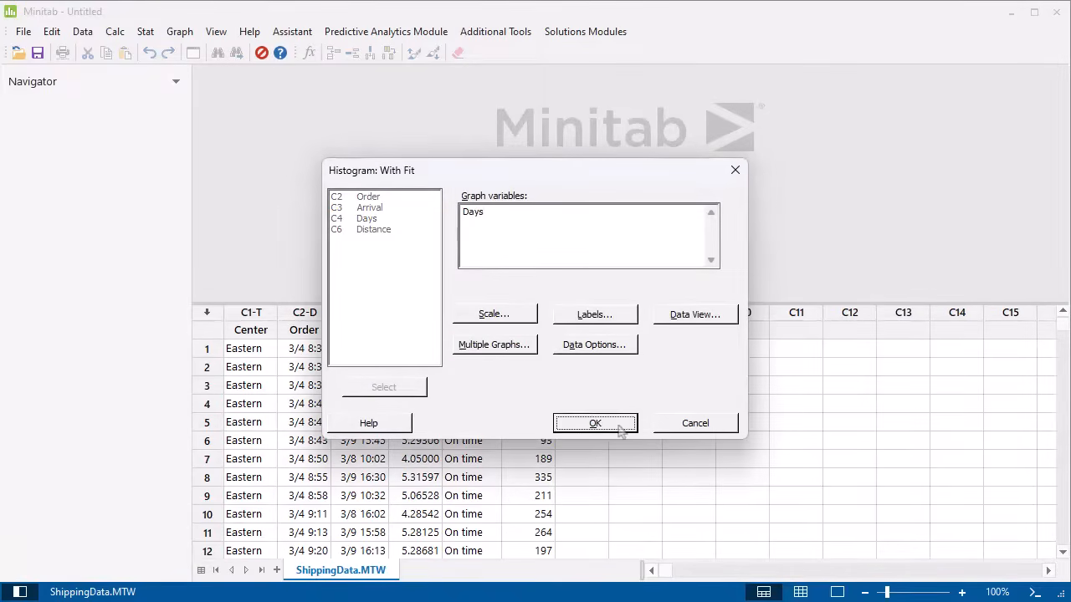
click(596, 422)
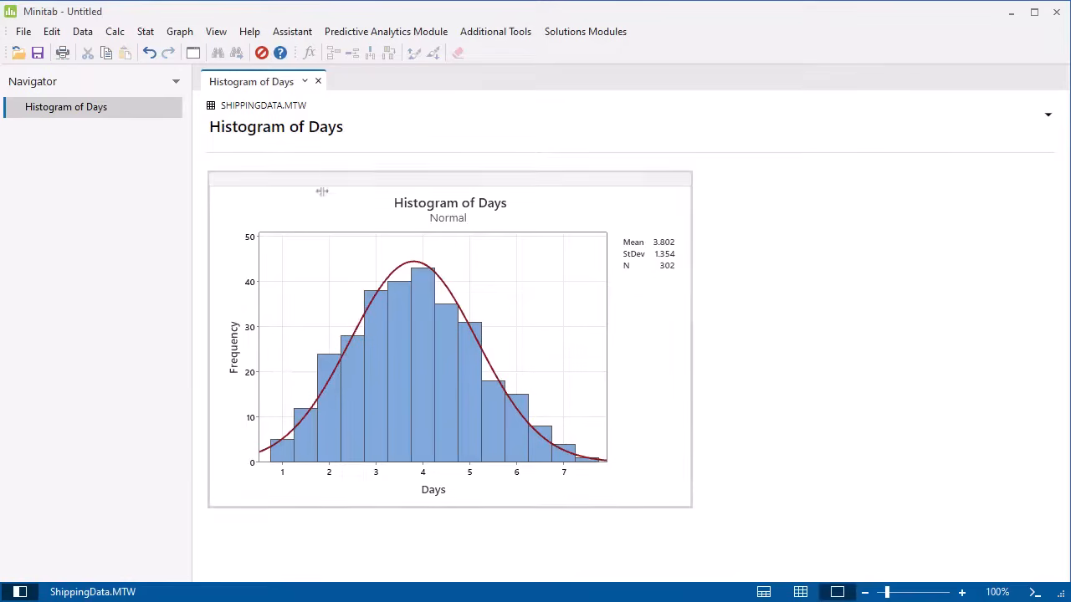
Run a 1-Sample t test on Days against hypothesized mean 5 (T -15.38, P 0.000).
click(144, 30)
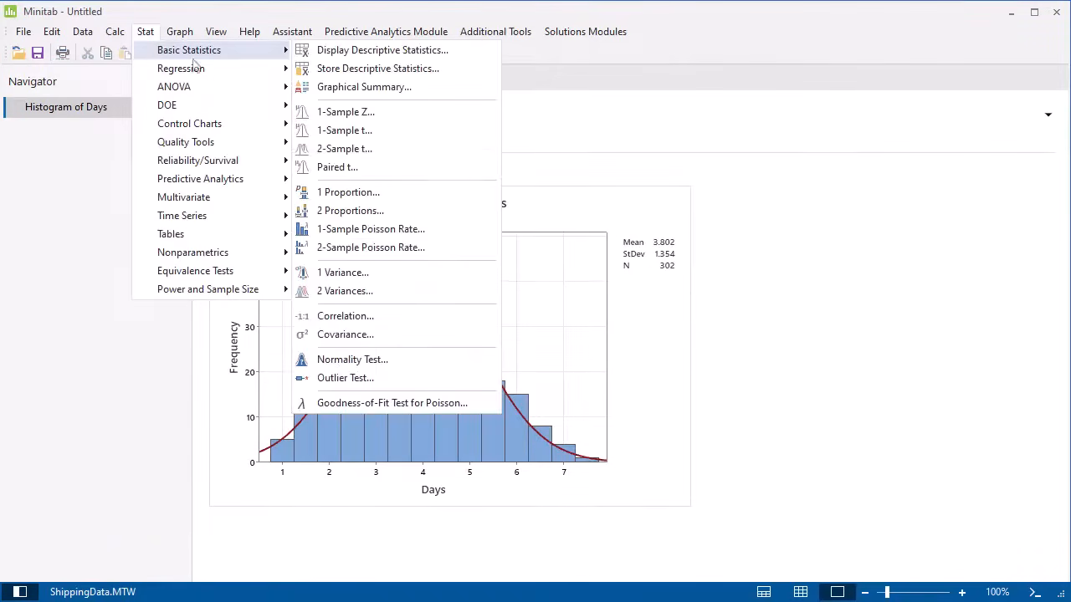
click(344, 130)
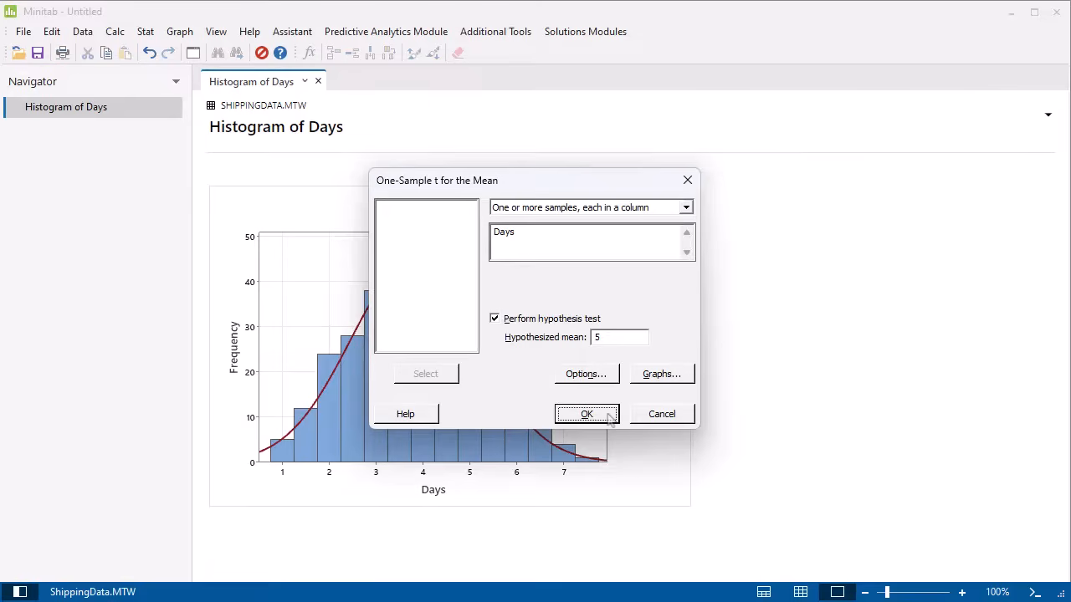
click(586, 413)
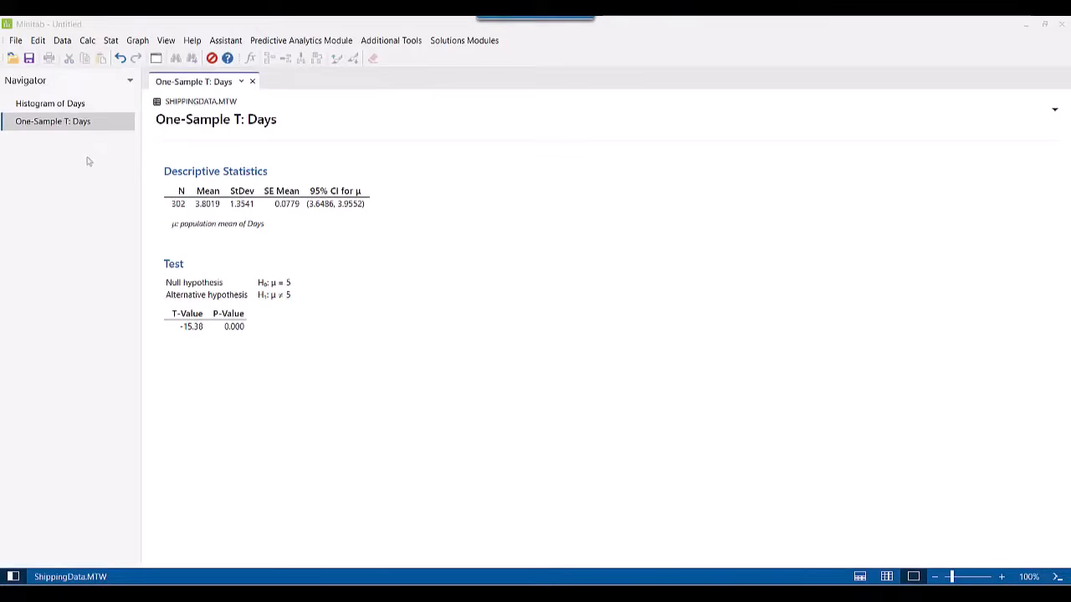
Bring up Save Project As, aimed at the Data sets folder.
click(13, 41)
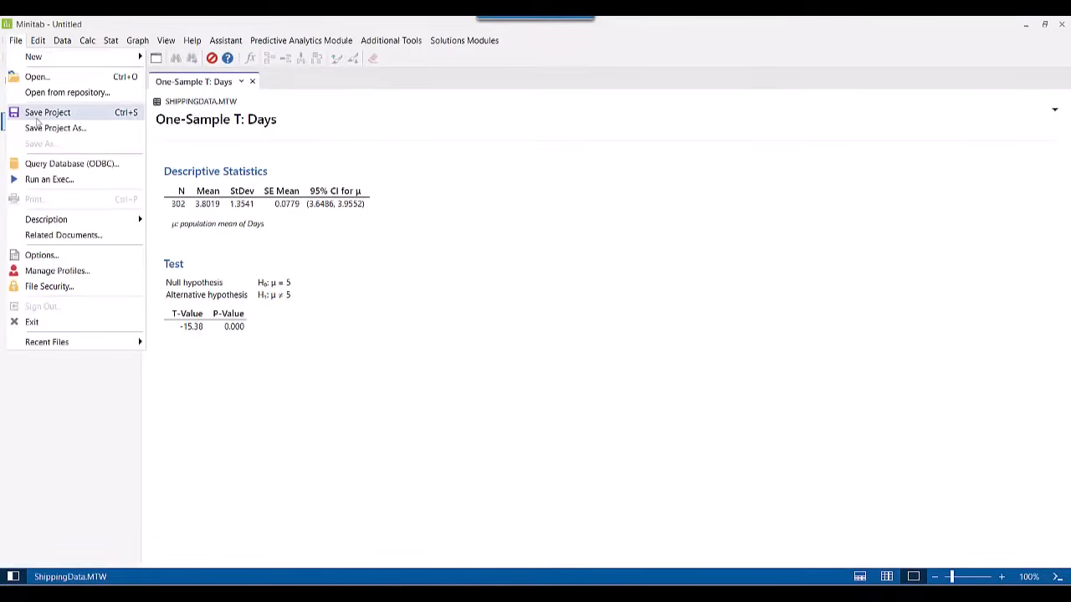
click(57, 127)
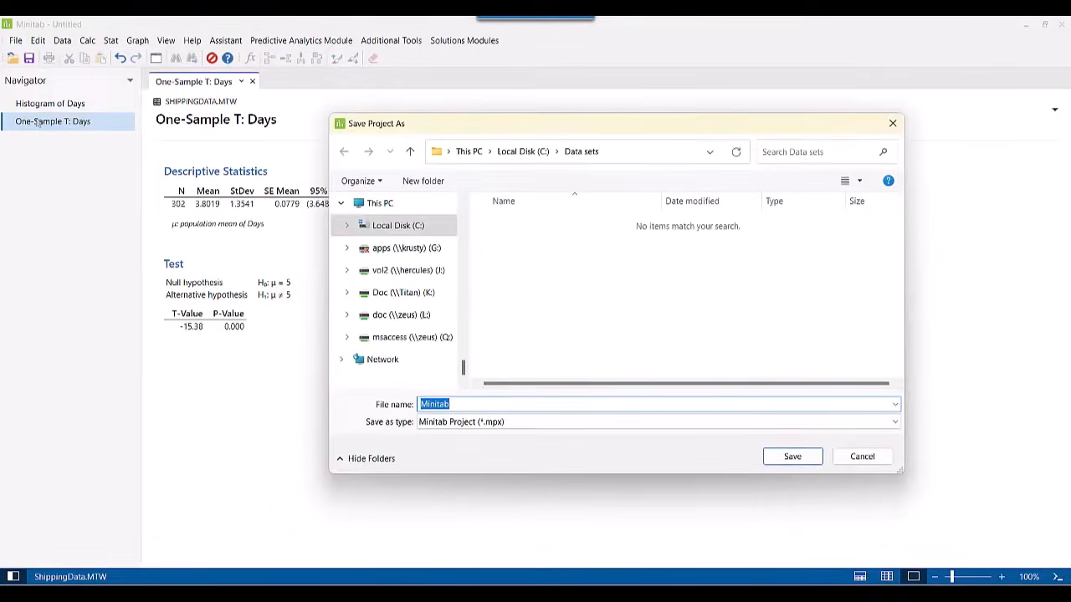